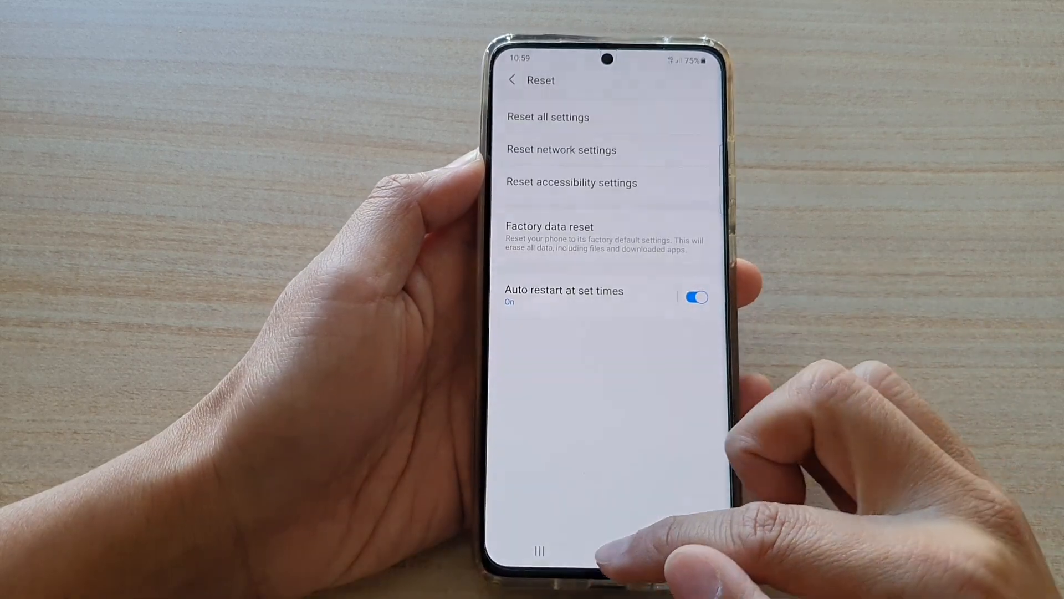
Step: Go back from the Reset screen to the main Settings list
{"action": "left_click", "coordinate": [599, 543]}
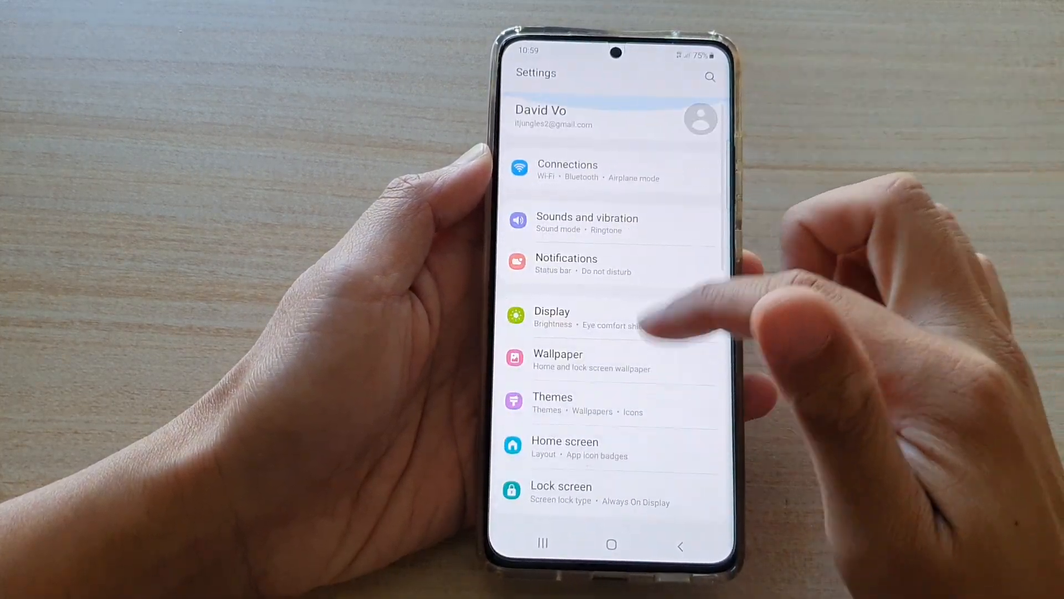
Step: Reach the Reset options listing Factory data reset and Auto restart via General management
{"action": "scroll", "scroll_direction": "down", "scroll_amount": 3}
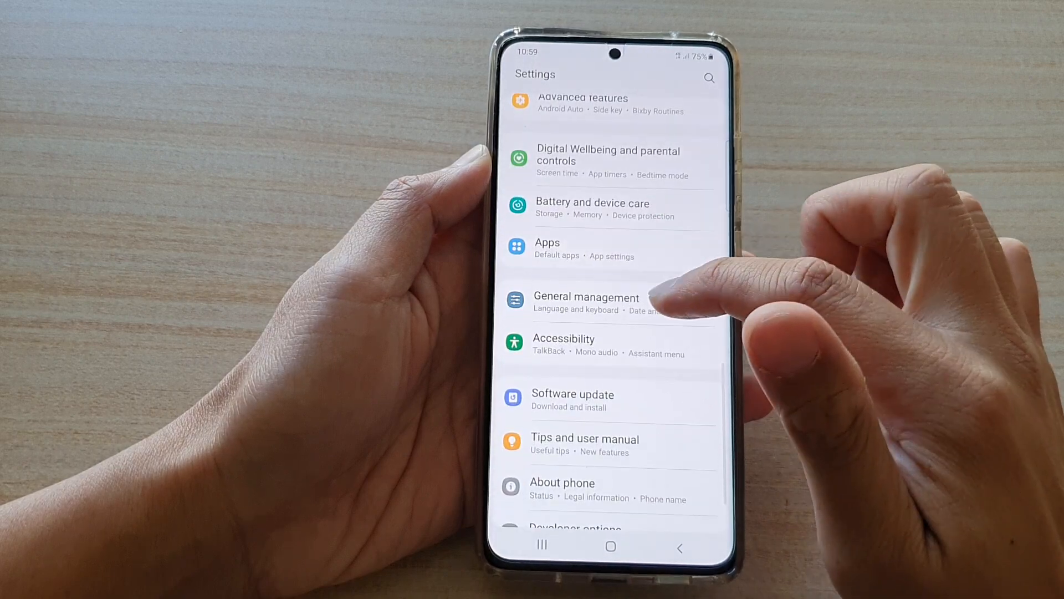
{"action": "left_click", "coordinate": [585, 297]}
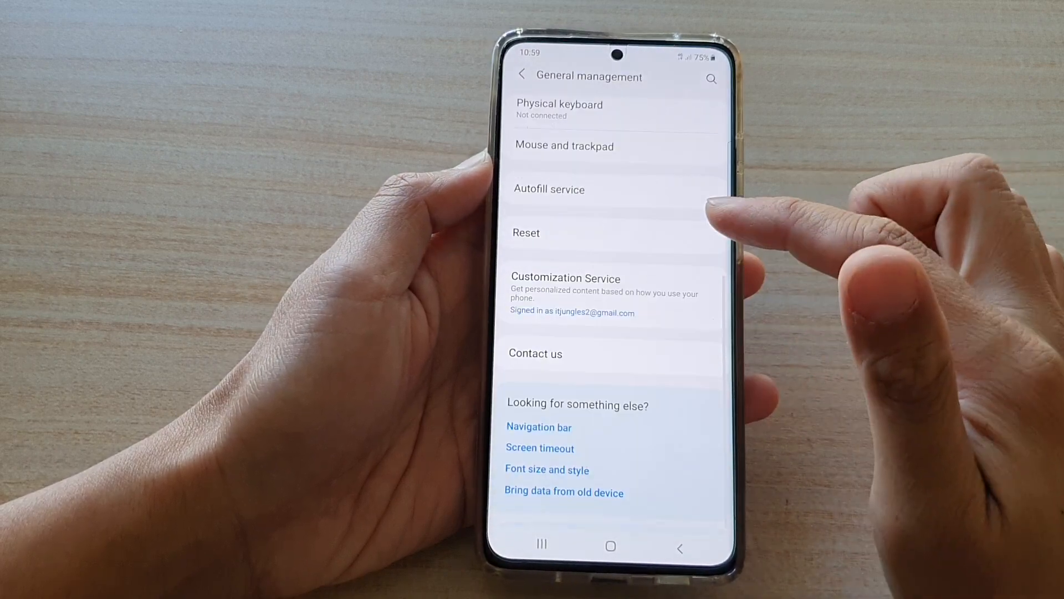
{"action": "left_click", "coordinate": [525, 231]}
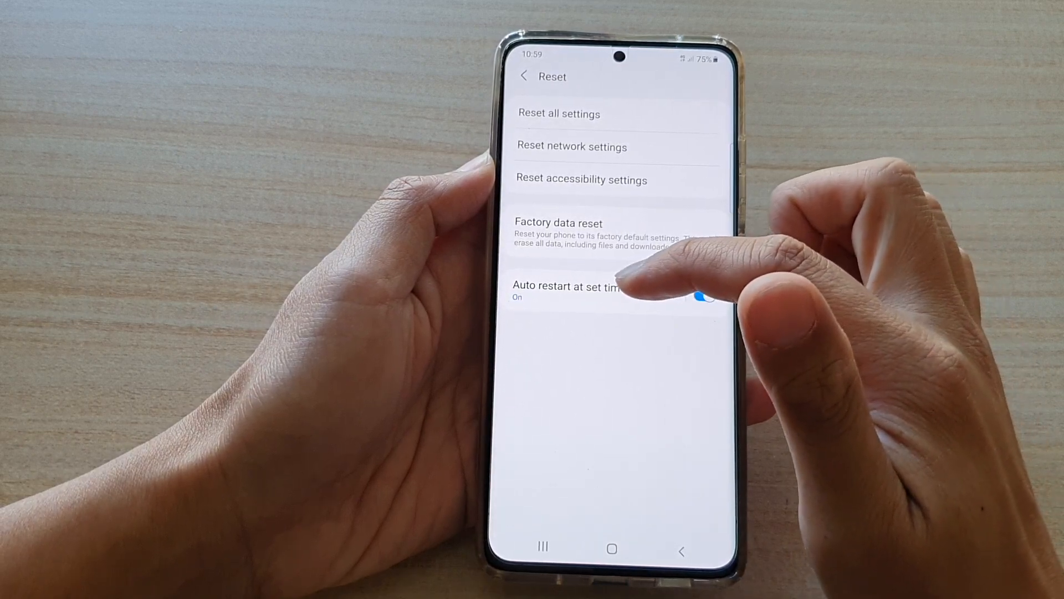
Step: Toggle Auto restart at set times off, on, and off again, leaving it off
{"action": "left_click", "coordinate": [699, 297]}
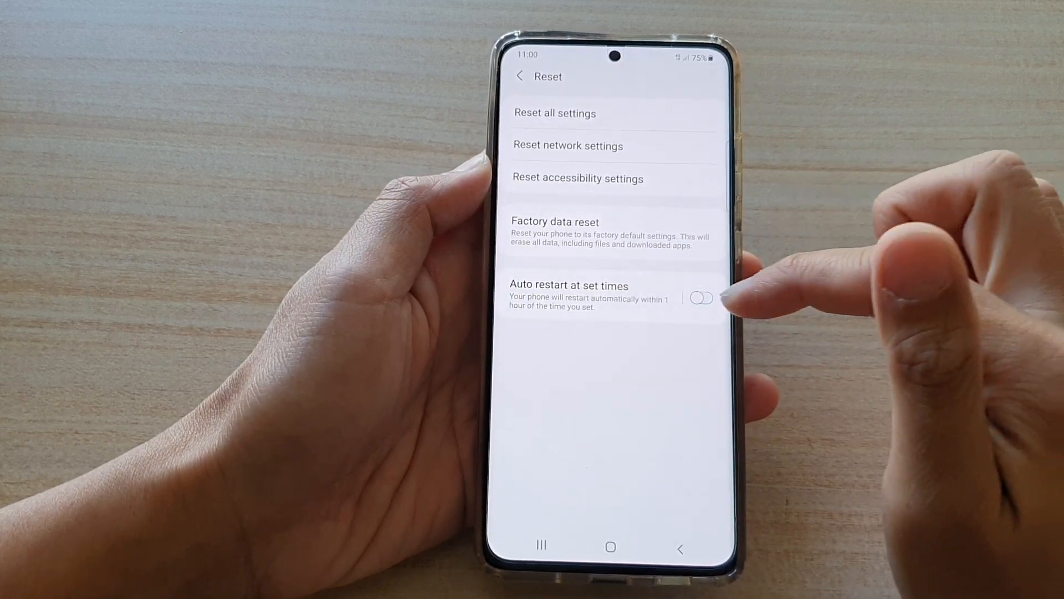
{"action": "left_click", "coordinate": [701, 295]}
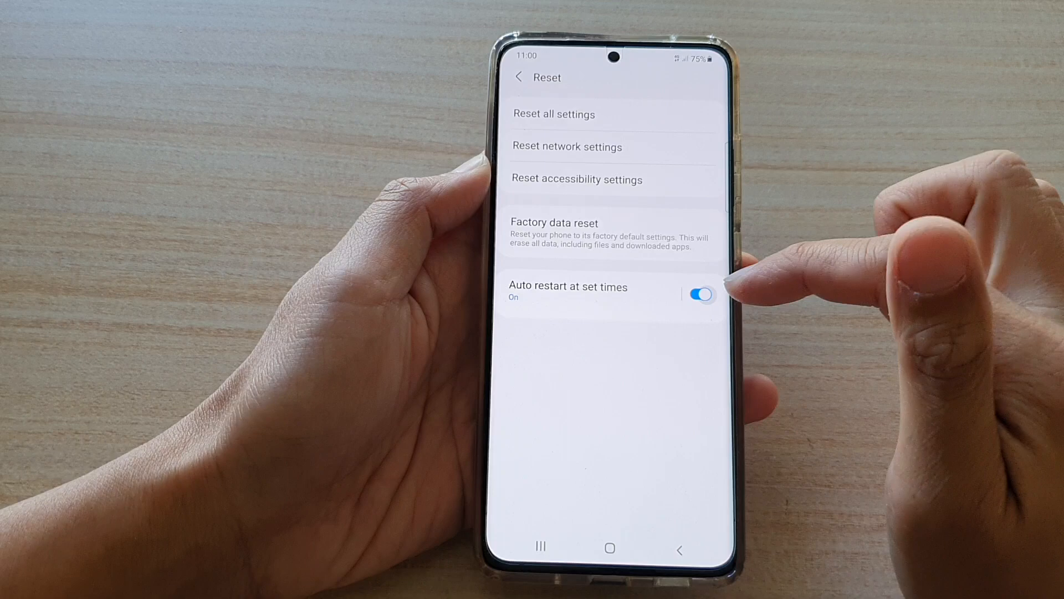
{"action": "left_click", "coordinate": [701, 295]}
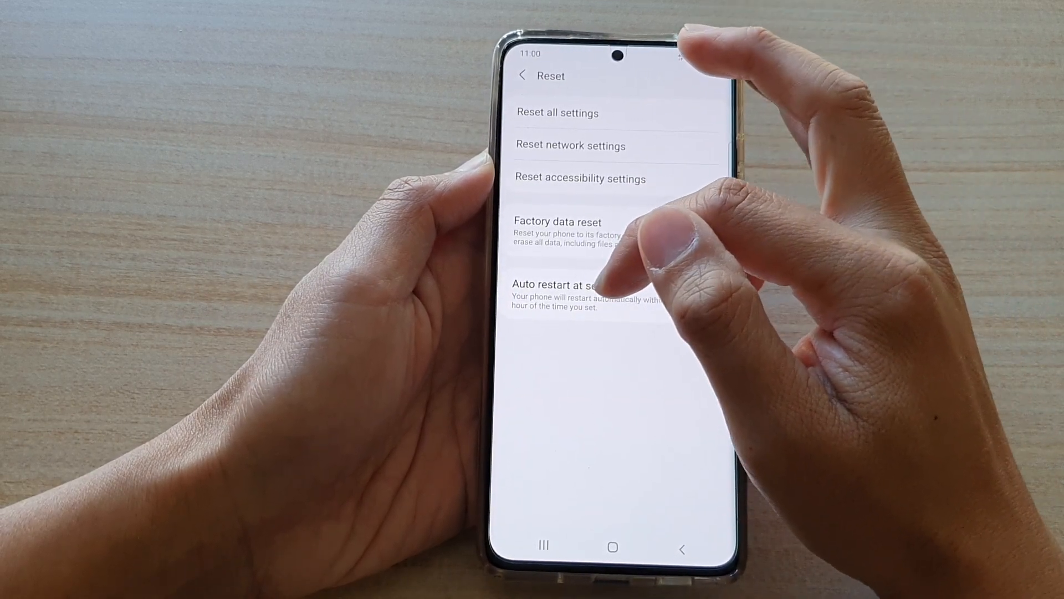
Step: Show the Auto restart at set times page switched on, scheduled Saturday at 3:00 AM
{"action": "left_click", "coordinate": [702, 293]}
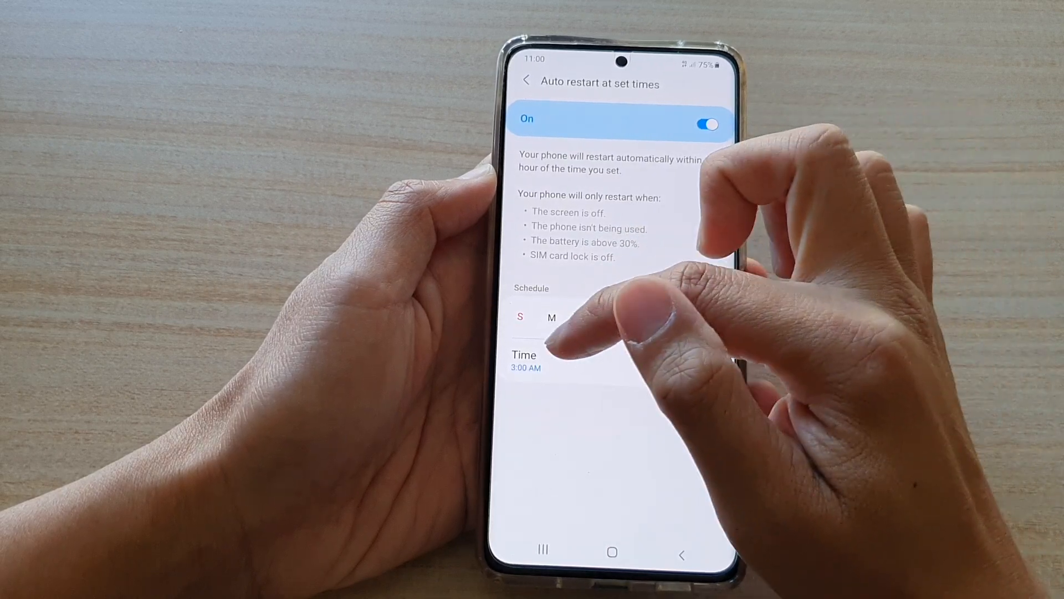
{"action": "left_click", "coordinate": [705, 321]}
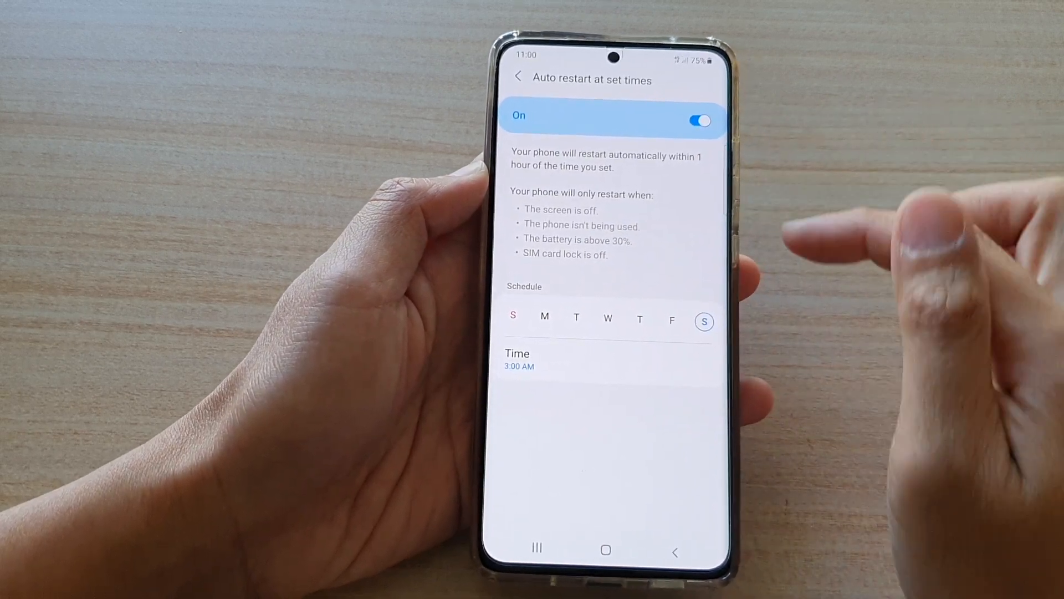